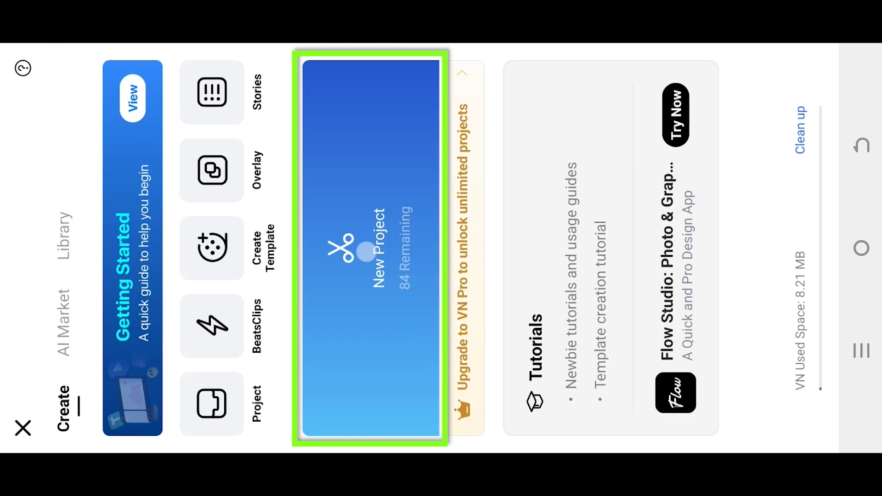
Create a new project with the 00:03 cyclist clip from the gallery's Video tab
{"action": "left_click", "coordinate": [366, 255]}
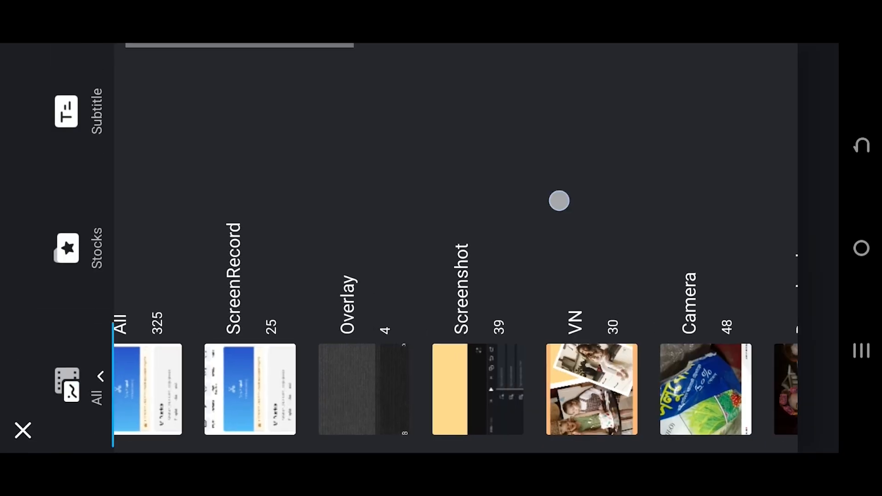
{"action": "scroll", "scroll_direction": "left", "scroll_amount": 3}
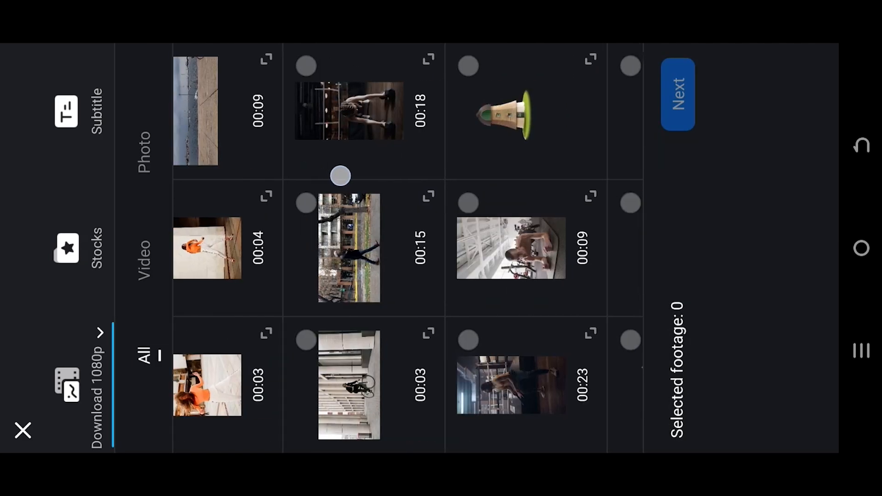
{"action": "left_click", "coordinate": [349, 395]}
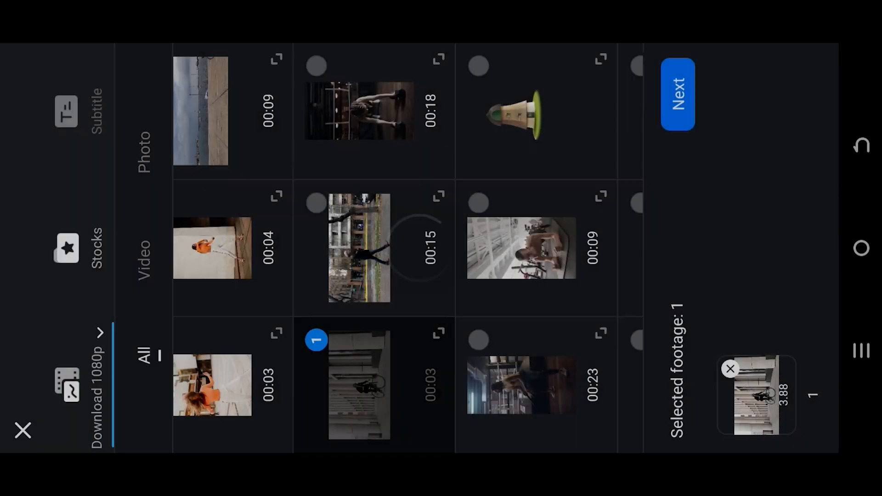
{"action": "left_click", "coordinate": [678, 94]}
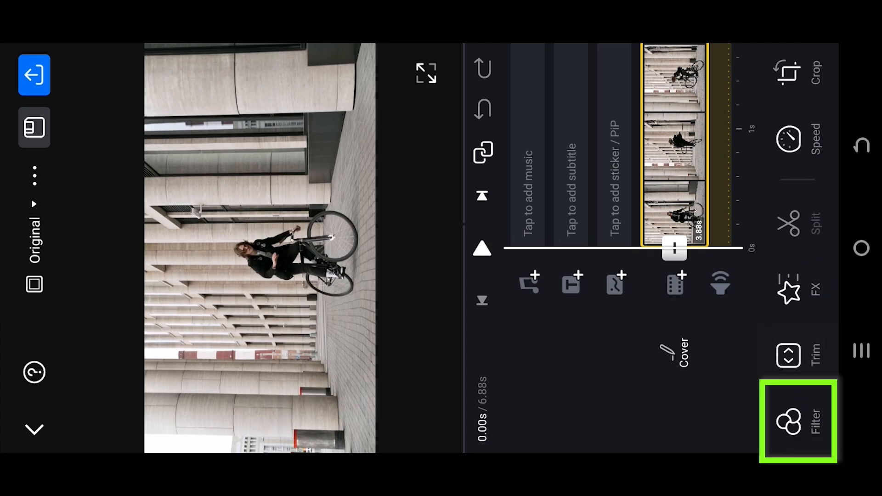
Apply a dark monochrome filter preset to the cyclist clip
{"action": "left_click", "coordinate": [795, 425]}
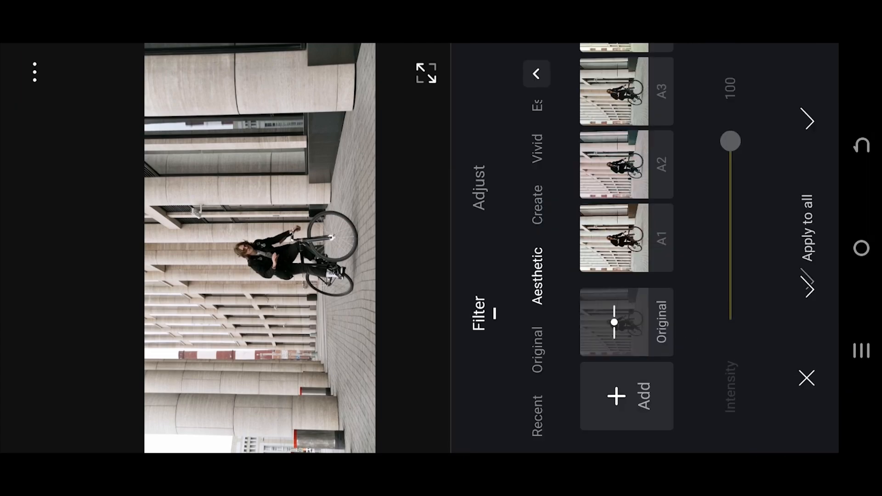
{"action": "left_click", "coordinate": [478, 183]}
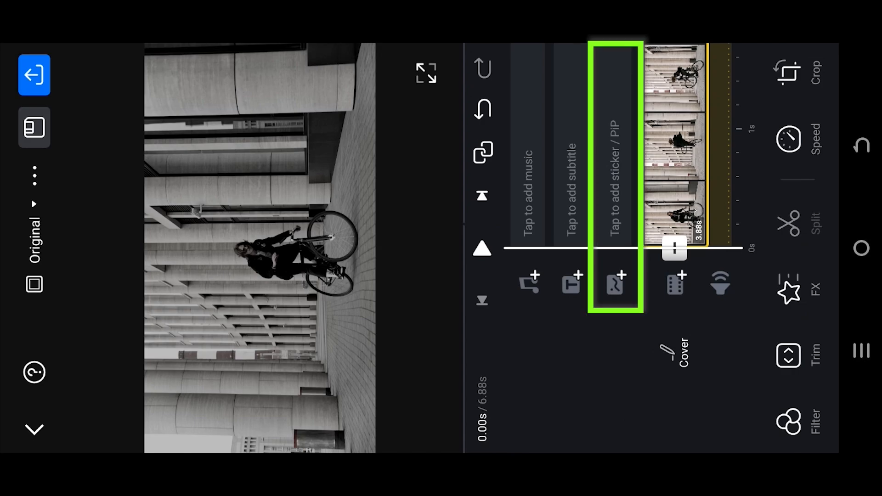
Add the CCTV overlay video from Photos as a PIP layer filling the frame
{"action": "left_click", "coordinate": [613, 284]}
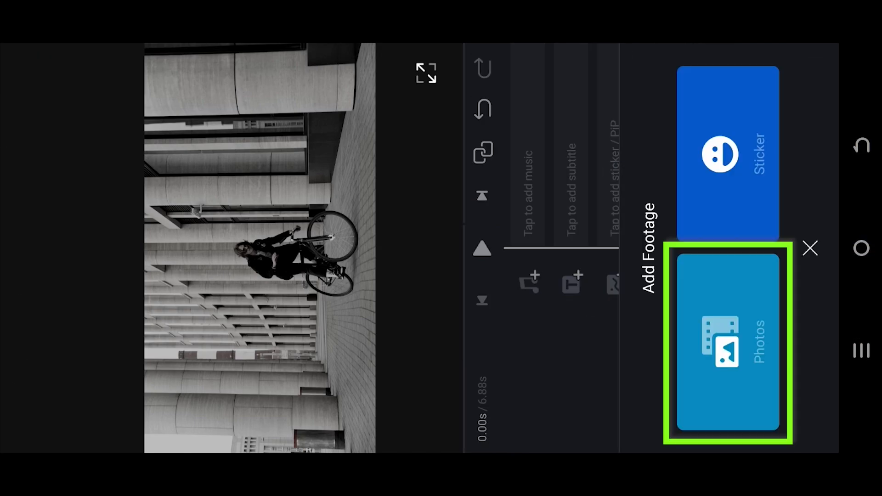
{"action": "left_click", "coordinate": [730, 342]}
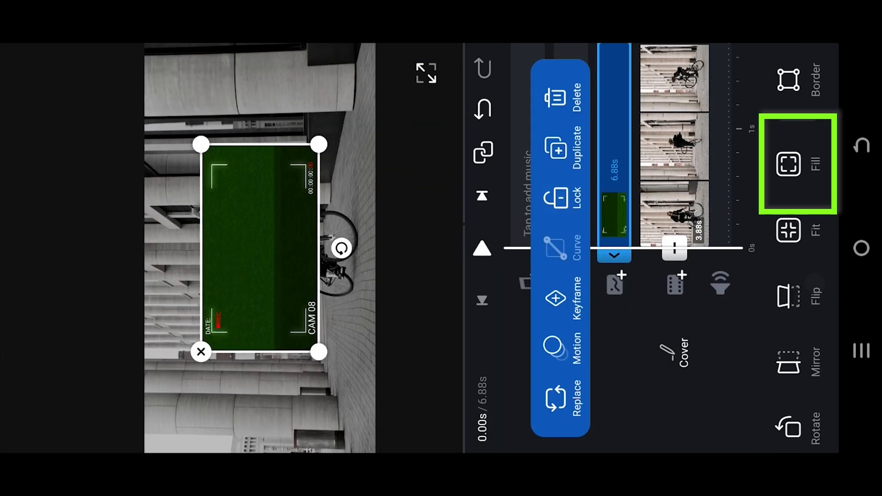
{"action": "left_click", "coordinate": [788, 165]}
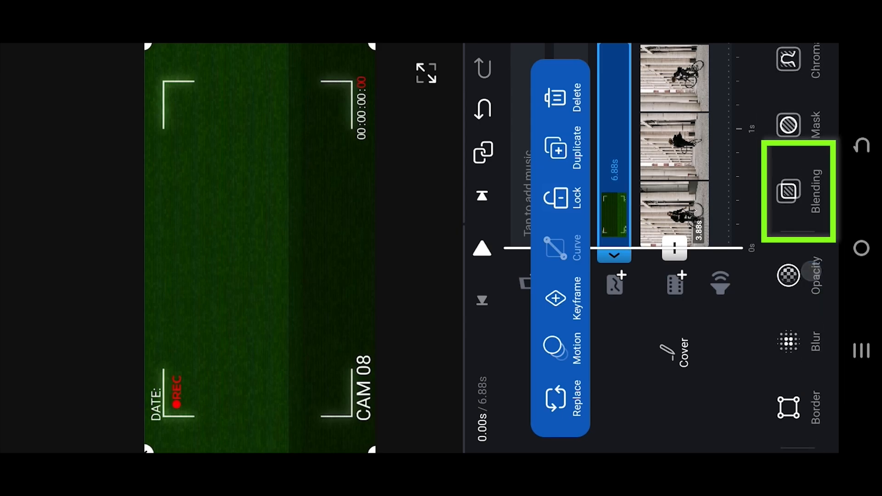
Compare Overlay and Hard Light blending on the CCTV layer, keeping Overlay
{"action": "left_click", "coordinate": [795, 189]}
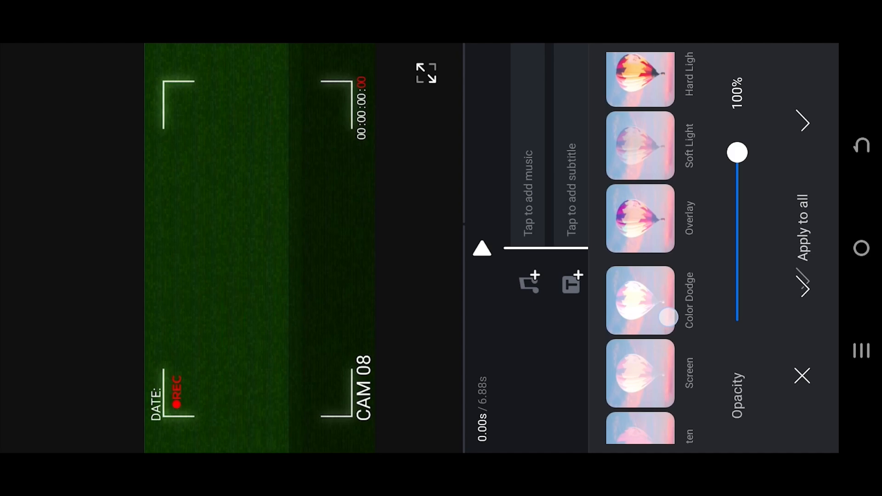
{"action": "left_click", "coordinate": [640, 221]}
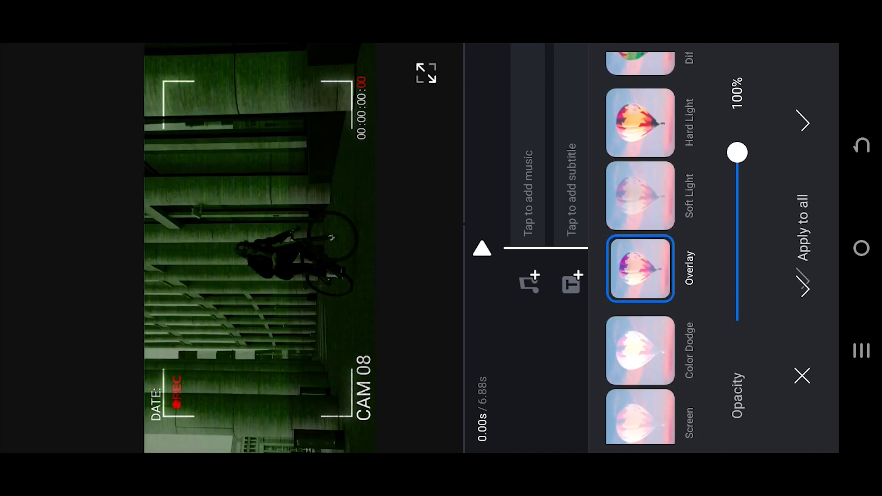
{"action": "left_click", "coordinate": [639, 124]}
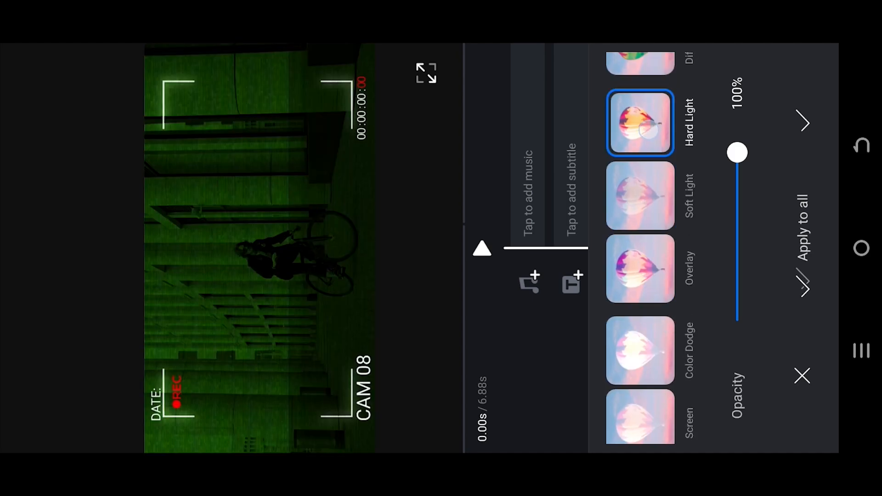
{"action": "left_click", "coordinate": [640, 268]}
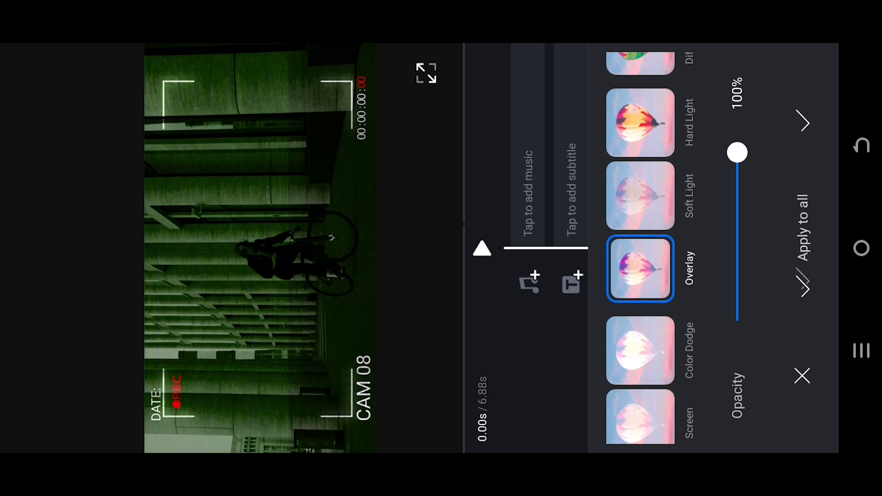
Try the overlay opacity at 70%, restore 100% and confirm the blend
{"action": "left_click_drag", "start_coordinate": [737, 152], "coordinate": [737, 204]}
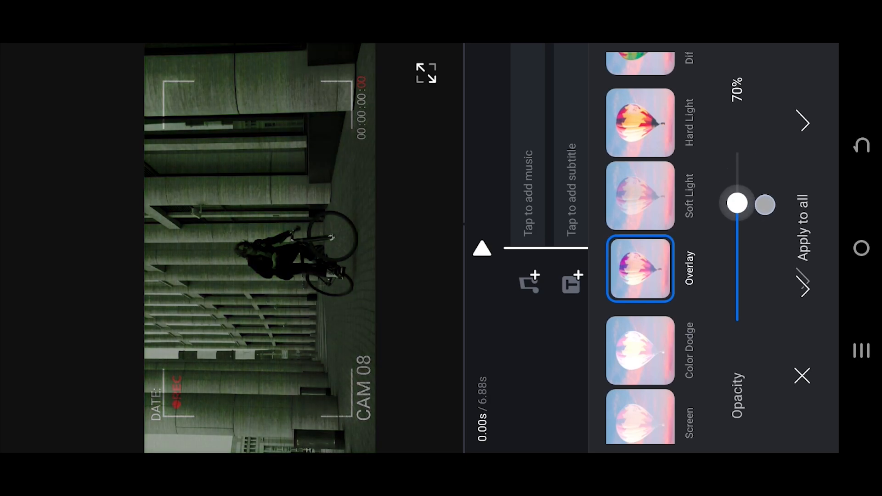
{"action": "left_click_drag", "start_coordinate": [737, 204], "coordinate": [737, 150]}
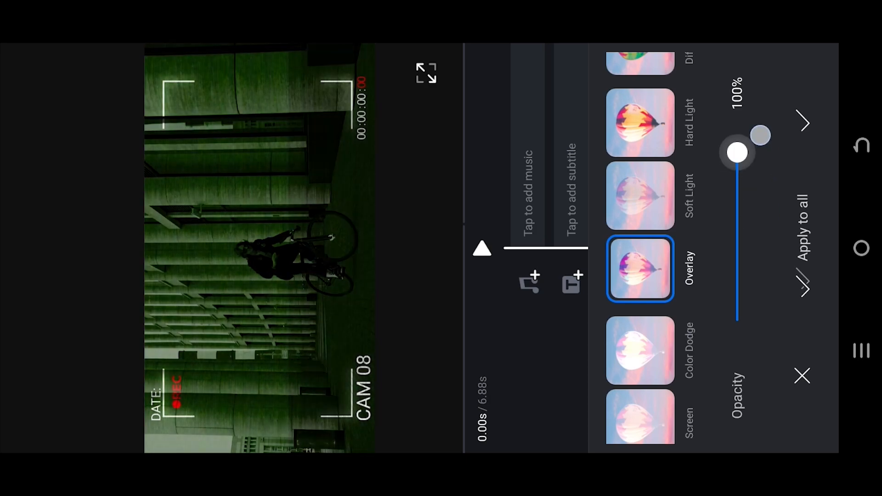
{"action": "left_click", "coordinate": [801, 377]}
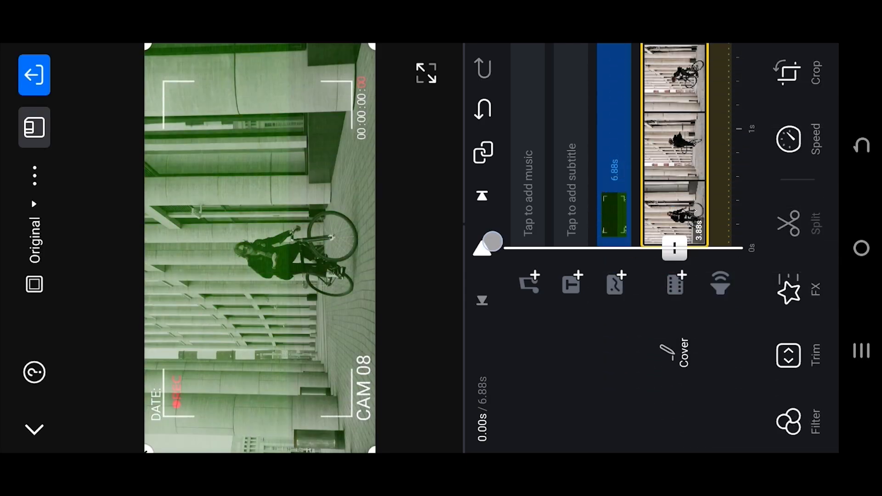